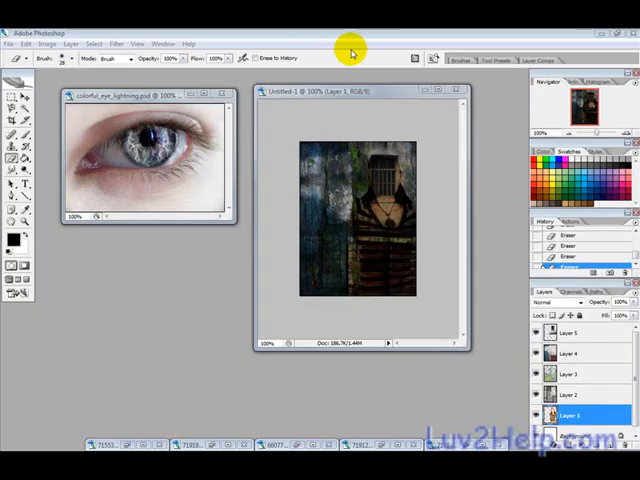
Step: Flatten the woman photo, then copy the whole texture image and paste it into her document
{"action": "left_click", "coordinate": [350, 197]}
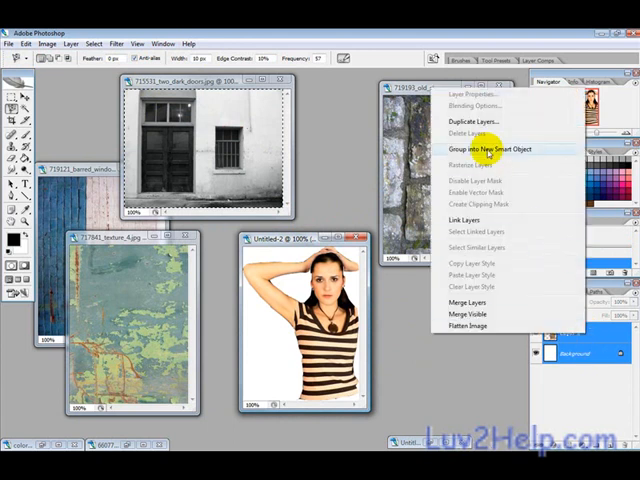
{"action": "left_click", "coordinate": [463, 302]}
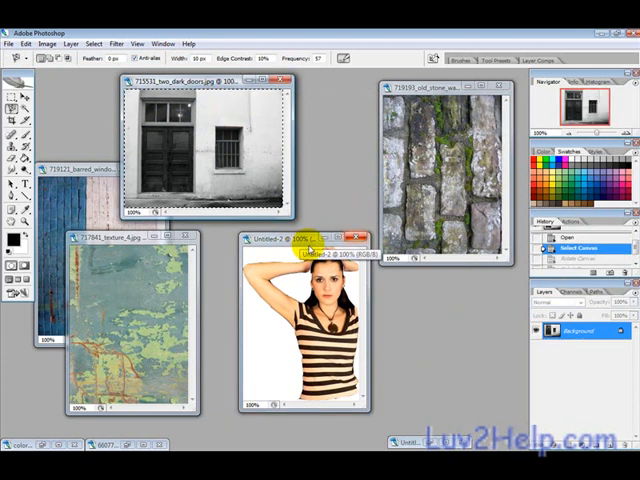
{"action": "left_click", "coordinate": [130, 245]}
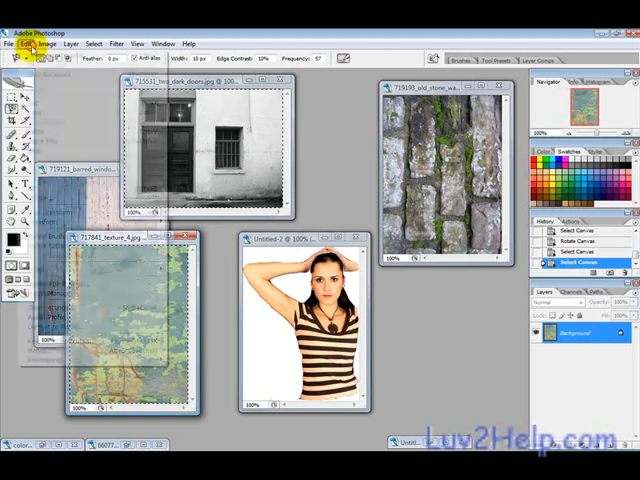
{"action": "left_click", "coordinate": [93, 43]}
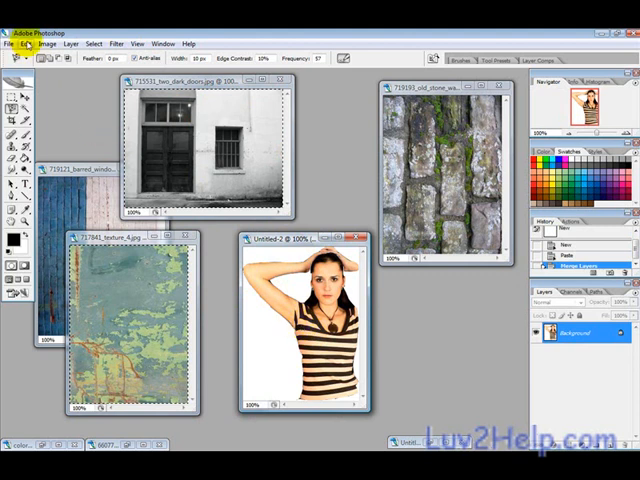
{"action": "left_click", "coordinate": [34, 43]}
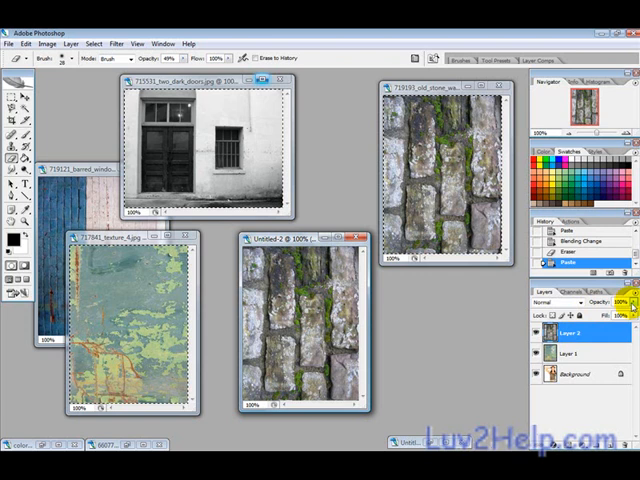
Step: Adjust the stone layer's opacity in the Layers panel
{"action": "left_click", "coordinate": [560, 300]}
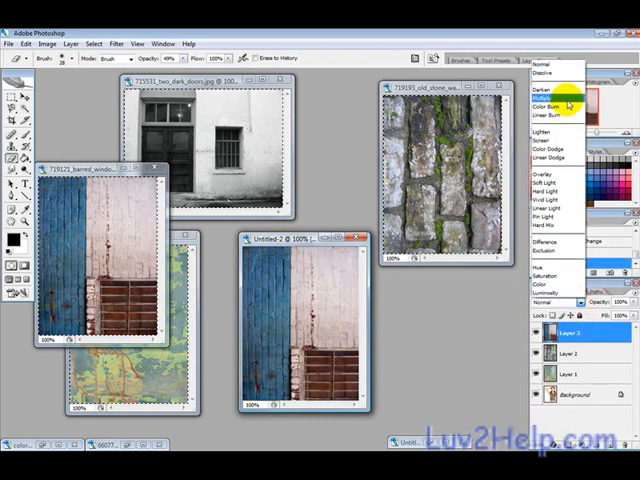
Step: Set Layer 3, the blue-wall layer, to Multiply blend mode
{"action": "left_click", "coordinate": [555, 99]}
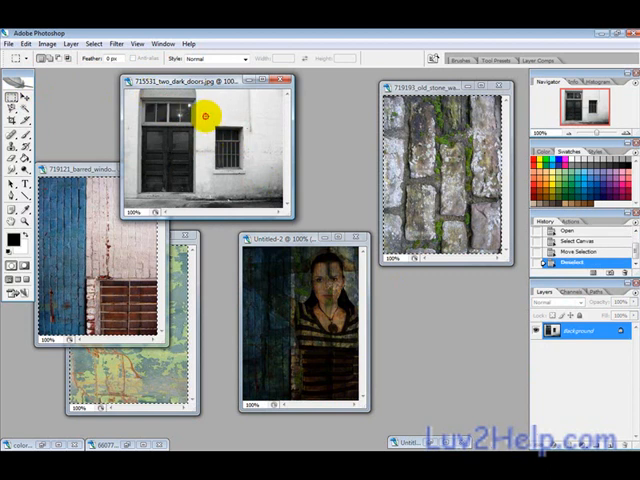
Step: Marquee-select the barred window in the doors photo
{"action": "left_click_drag", "start_coordinate": [205, 117], "coordinate": [258, 182]}
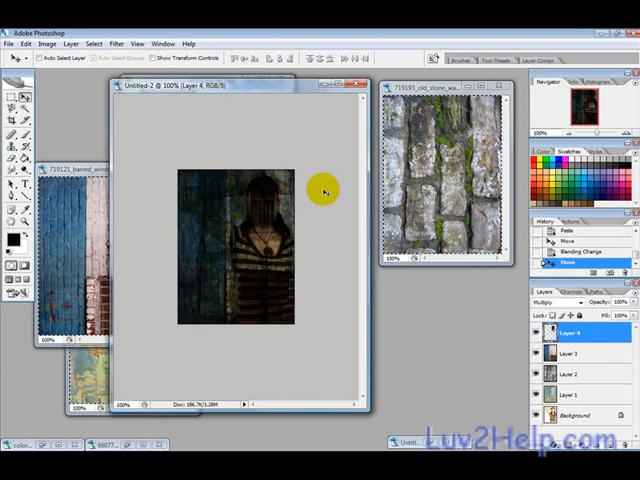
{"action": "mouse_move", "coordinate": [247, 235]}
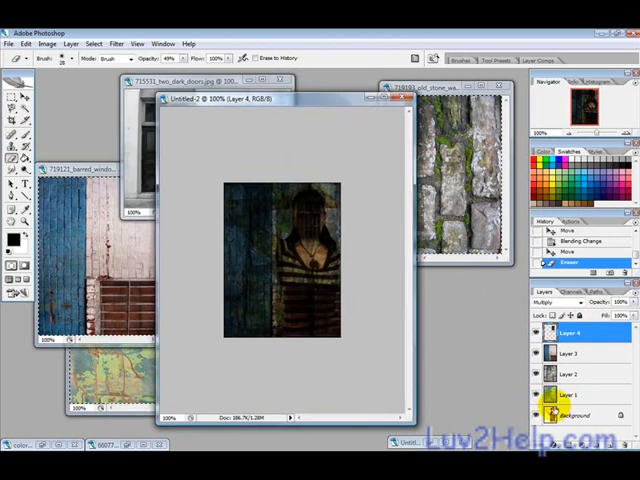
Step: Erase over the woman's face on the Background, Layer 2 and Layer 3
{"action": "left_click", "coordinate": [575, 413]}
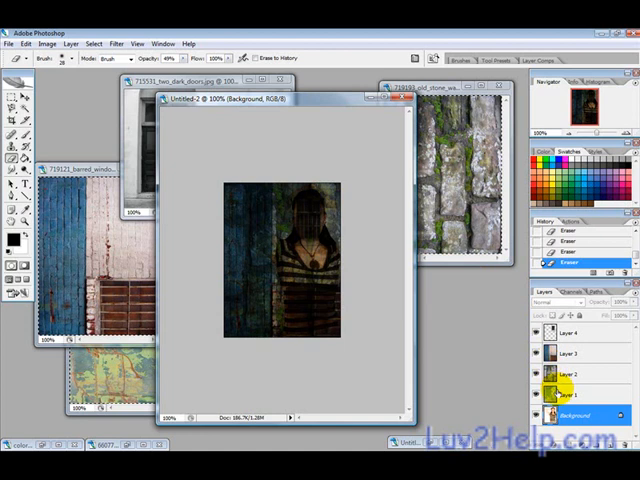
{"action": "left_click", "coordinate": [570, 395]}
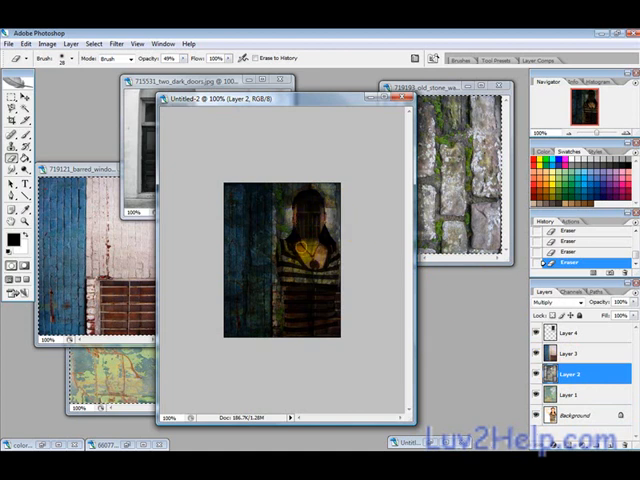
{"action": "left_click", "coordinate": [570, 351]}
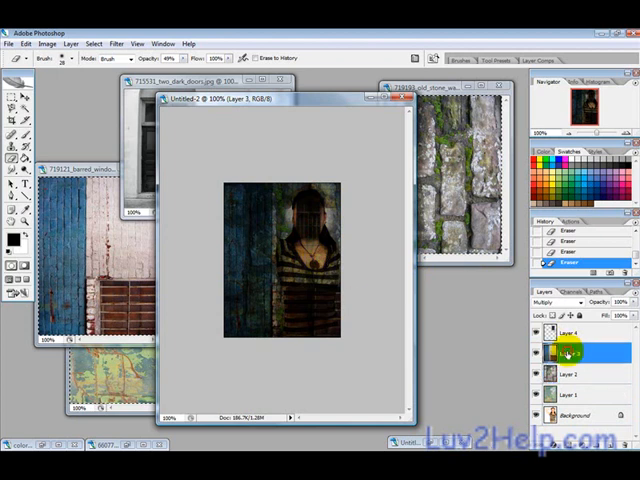